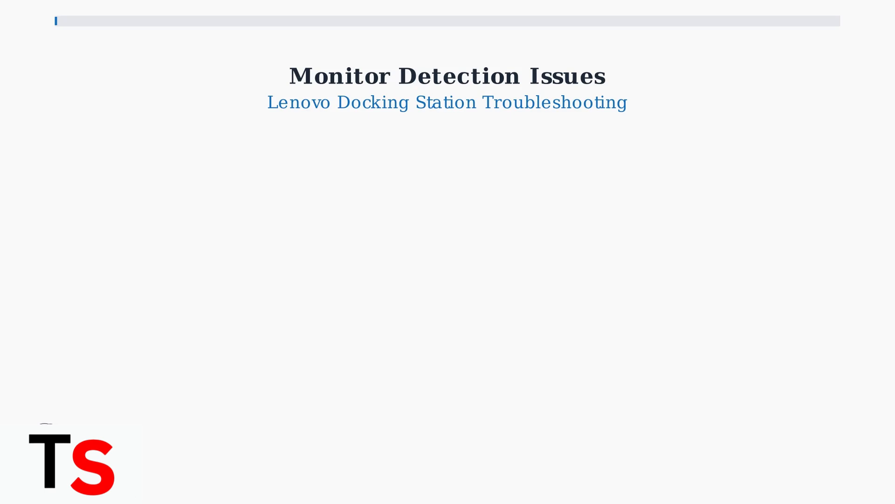
pyautogui.press('Right')
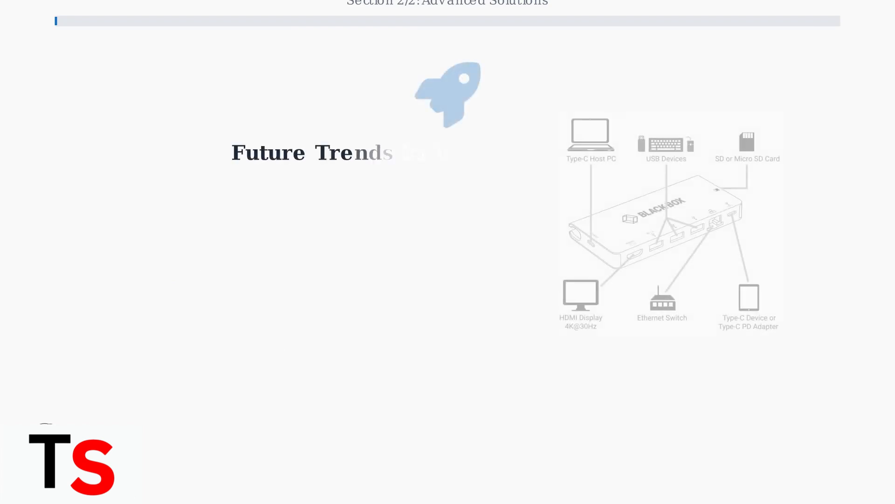
pyautogui.press('Right')
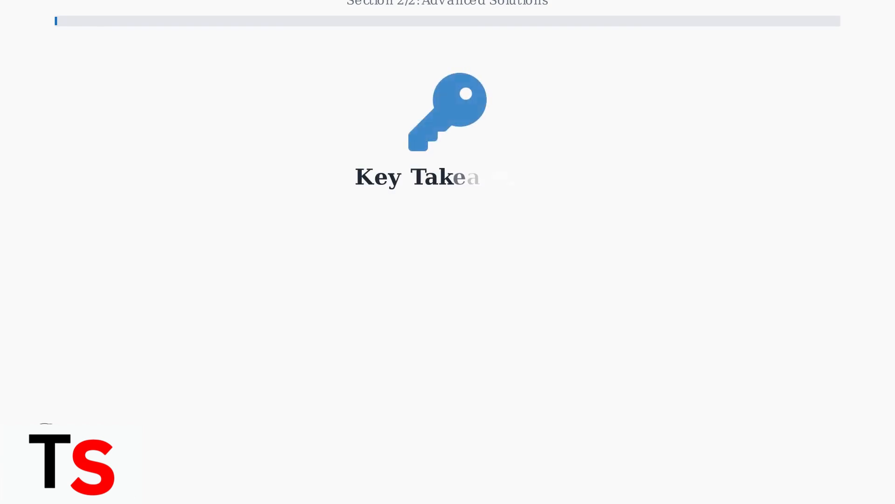